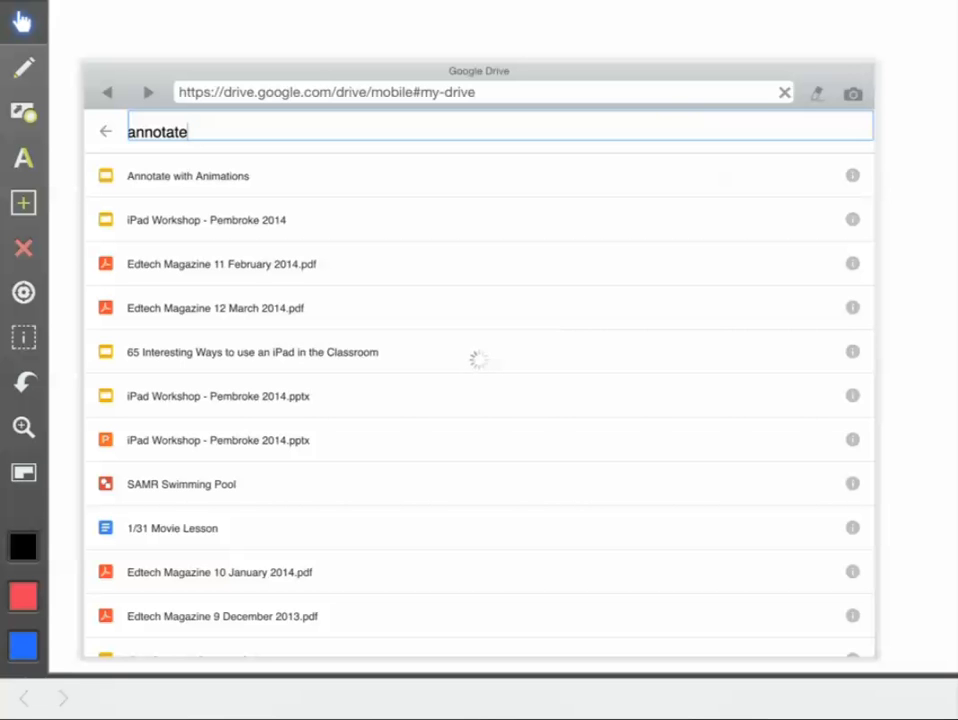
mouse_move(78, 292)
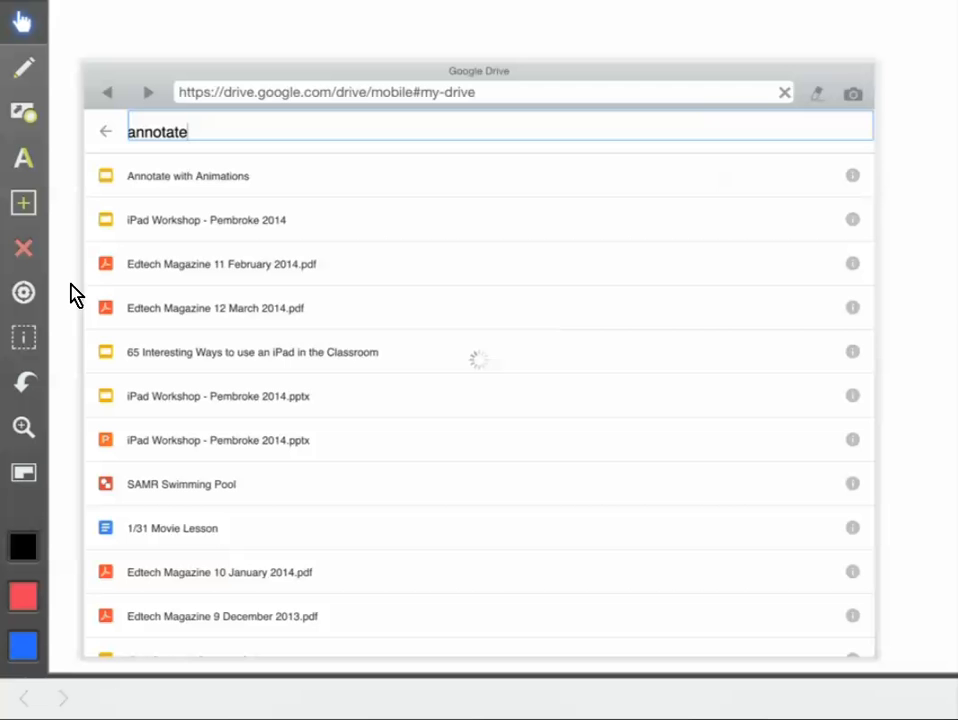
mouse_move(24, 210)
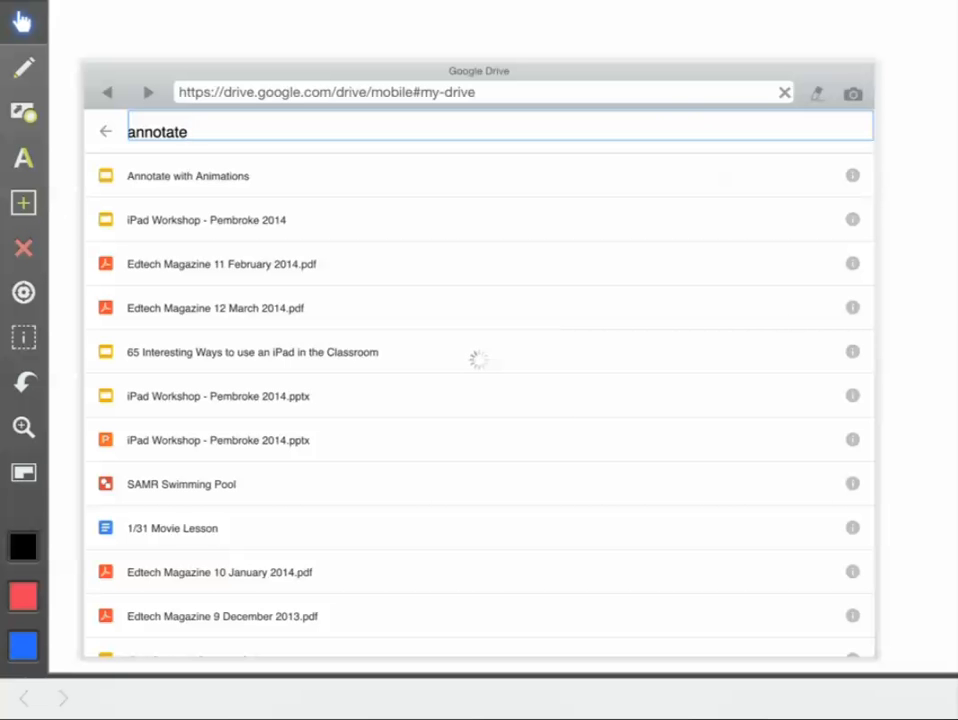
Bring up the Insert an object choices from the left toolbar
left_click(24, 204)
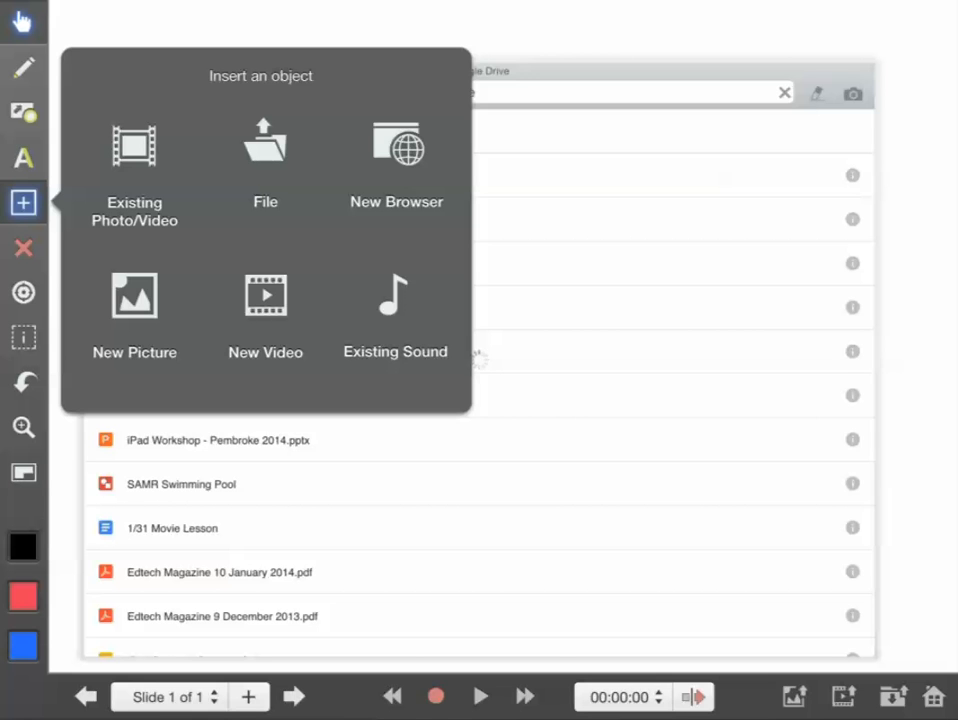
Dismiss the insert choices and open the Annotate with Animations presentation in the browser
left_click(24, 204)
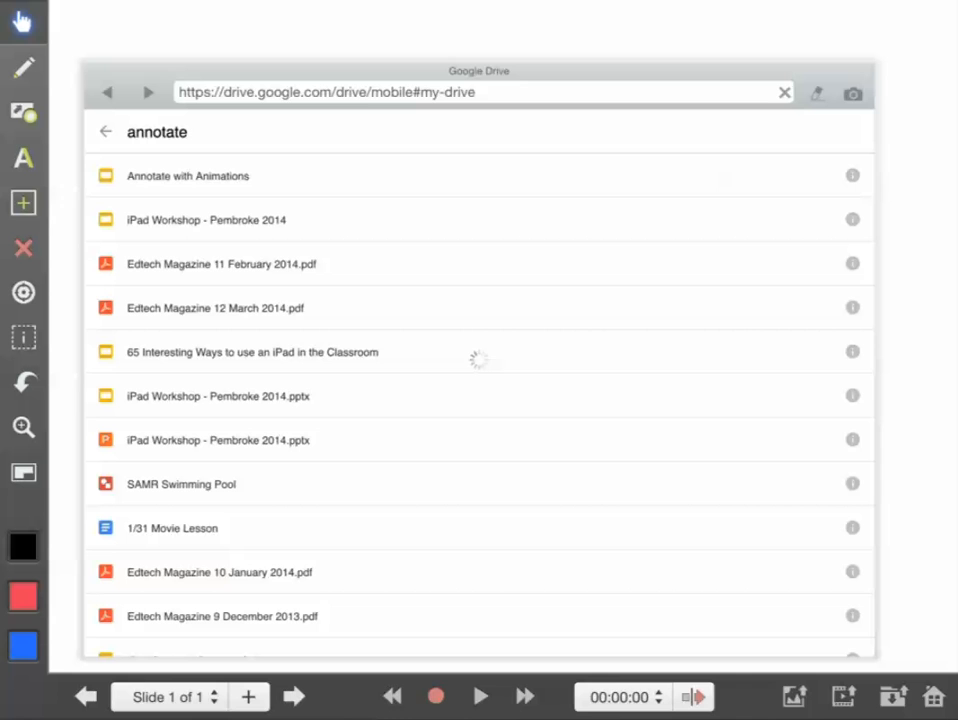
left_click(24, 204)
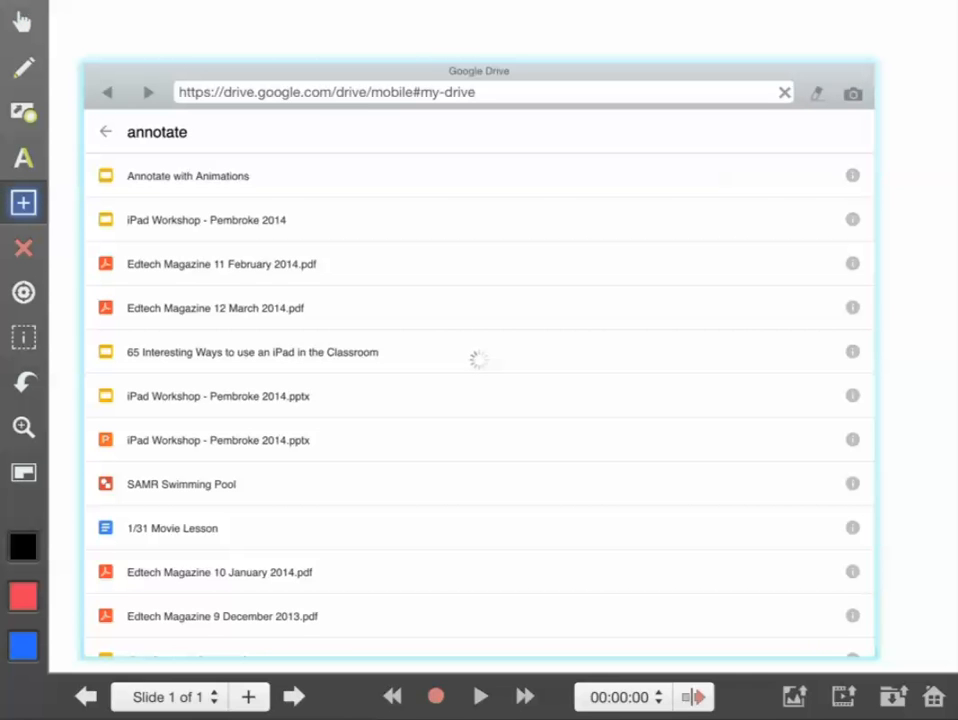
left_click(188, 176)
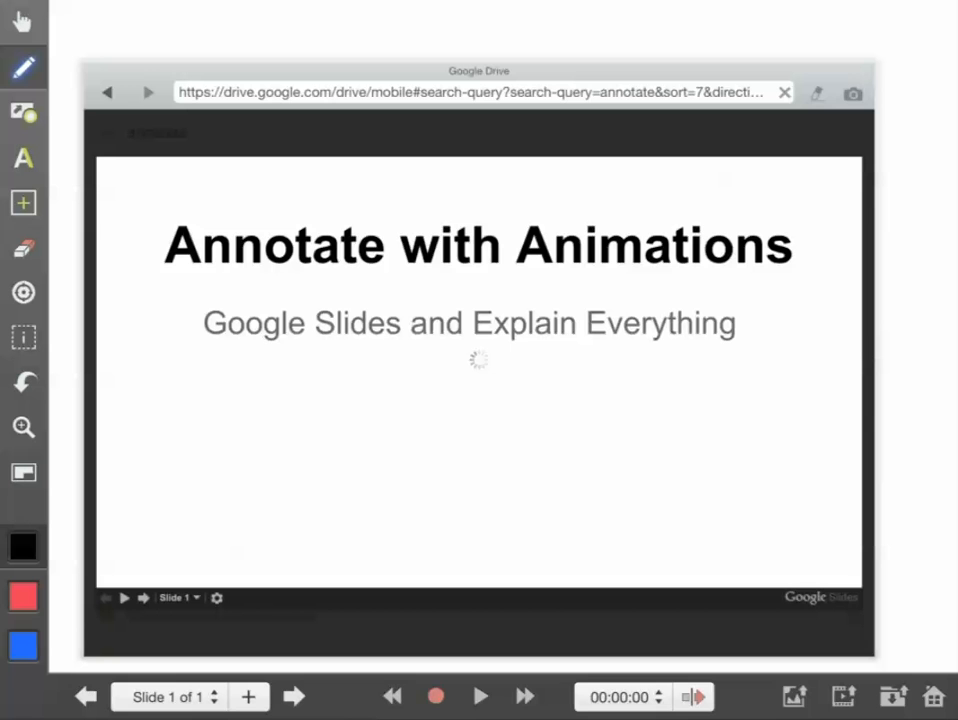
Underline the 'Google Slides and Explain Everything' subtitle with a hand-drawn line
left_click_drag(190, 350, 764, 358)
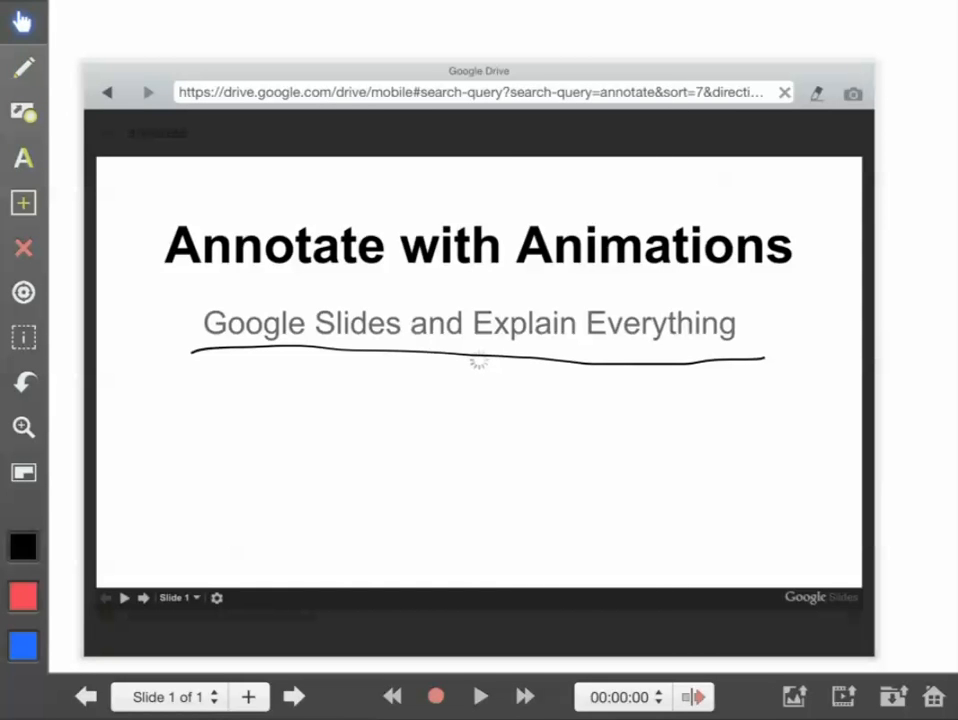
Advance the embedded presentation past the title slide to reveal the logos
left_click(24, 202)
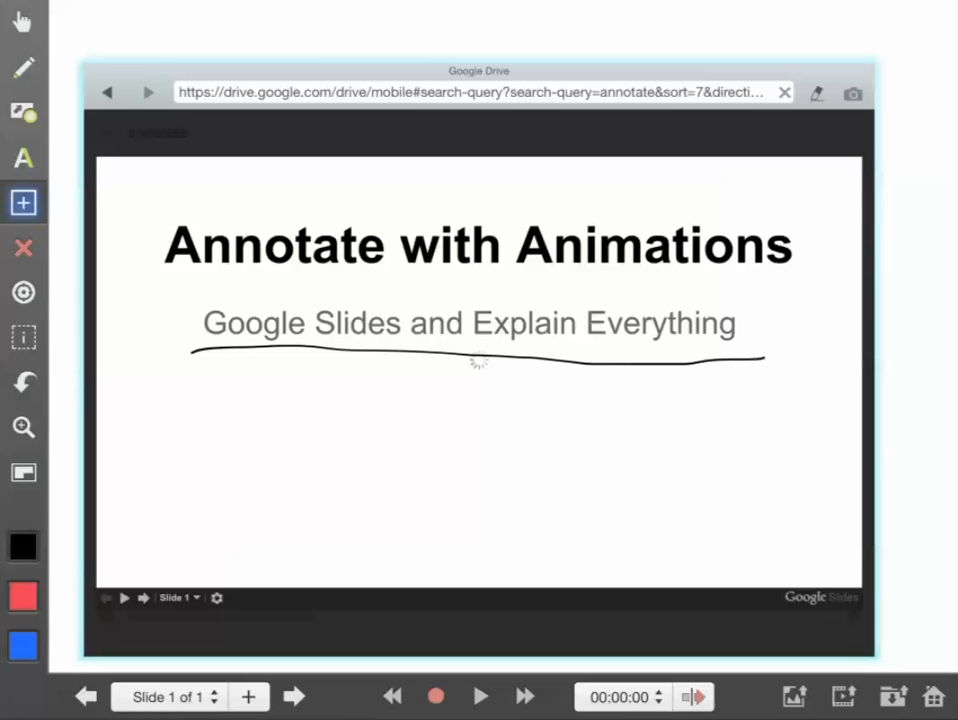
mouse_move(88, 568)
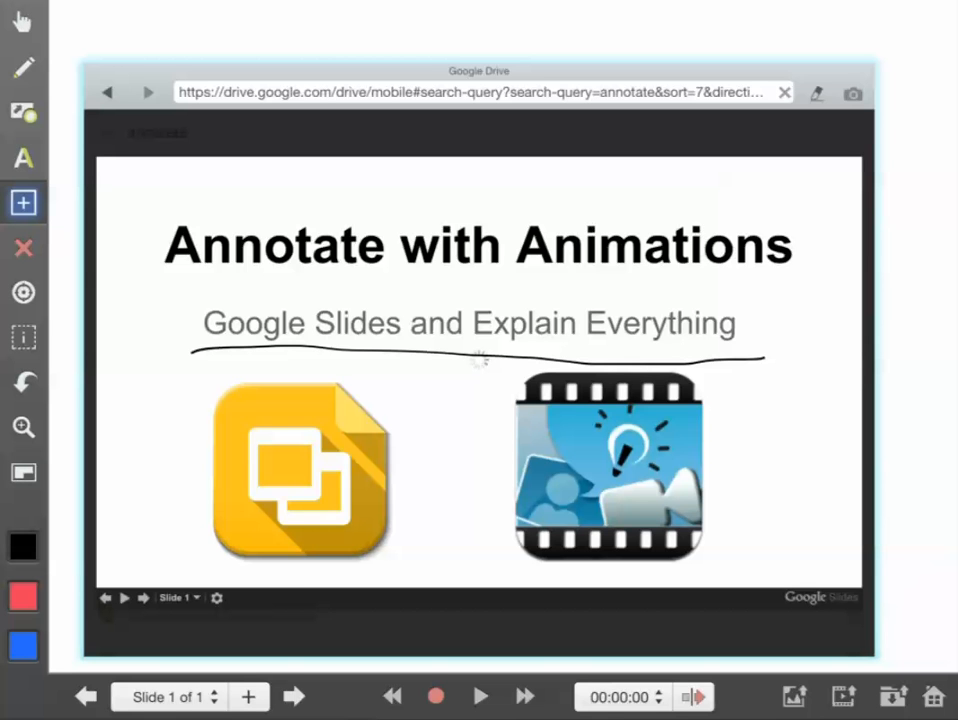
left_click(144, 598)
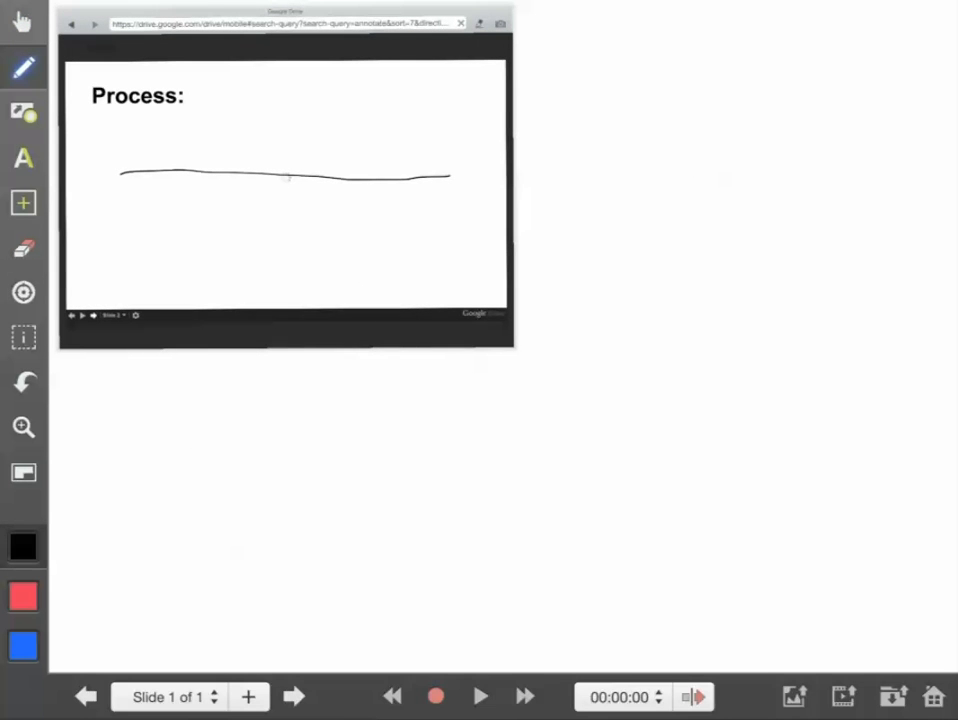
Handwrite the word 'notes' beside the shrunken presentation
left_click_drag(564, 120, 730, 90)
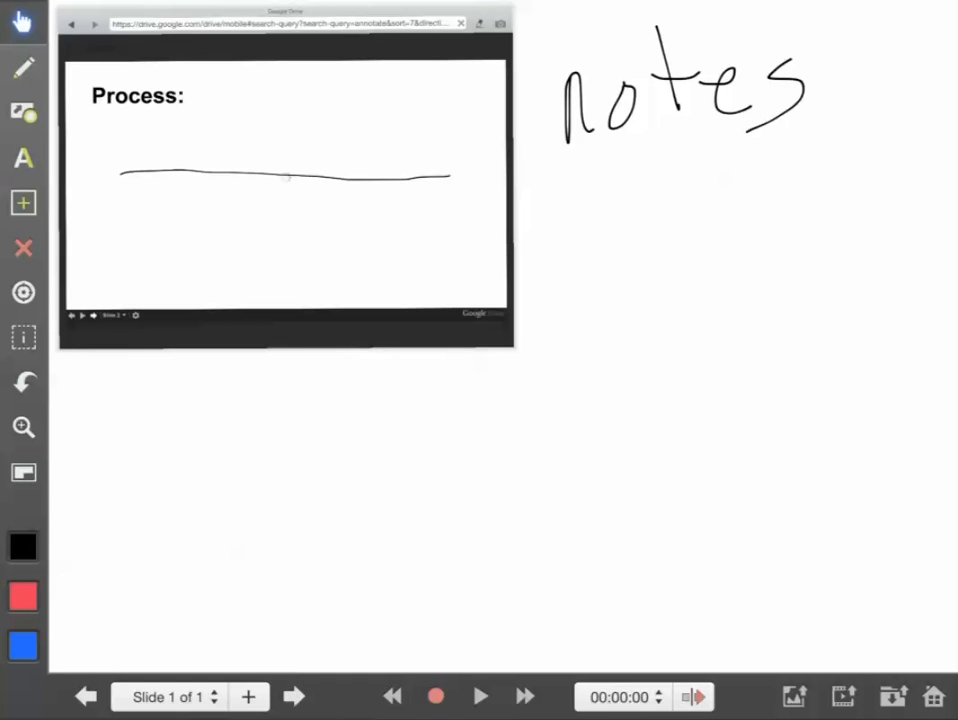
Advance the shrunken Process slide to show its full six-step bullet list
left_click(24, 202)
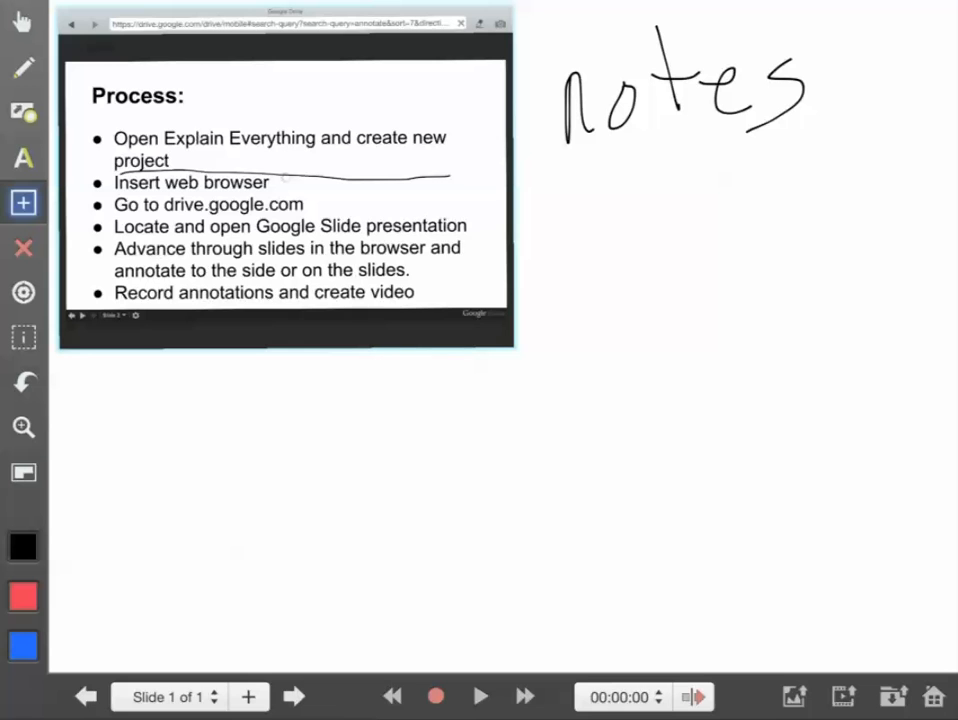
mouse_move(24, 218)
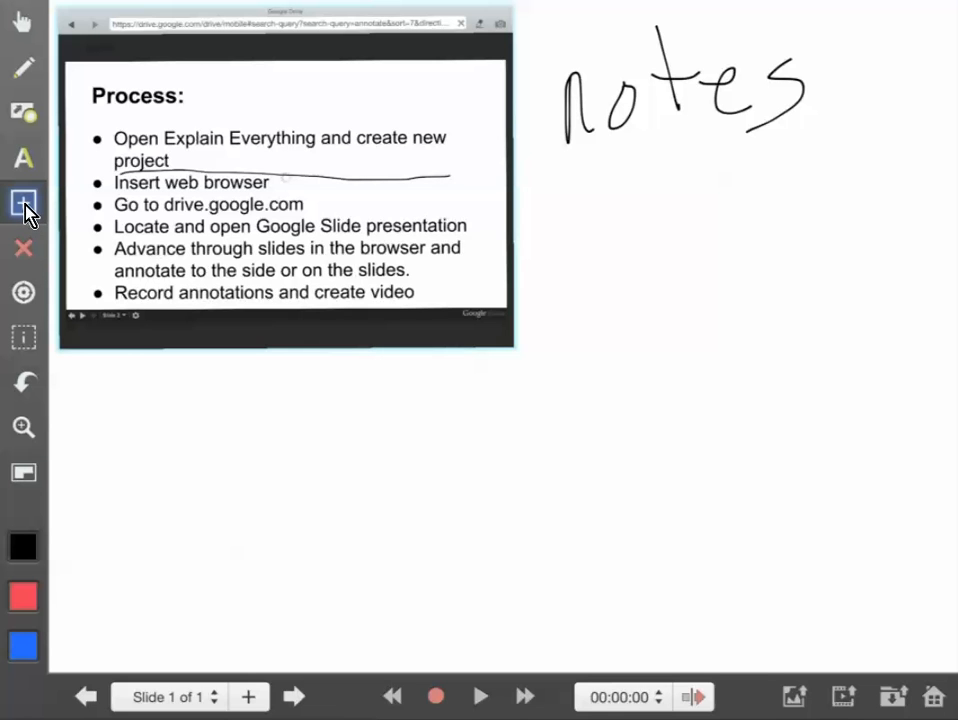
mouse_move(24, 76)
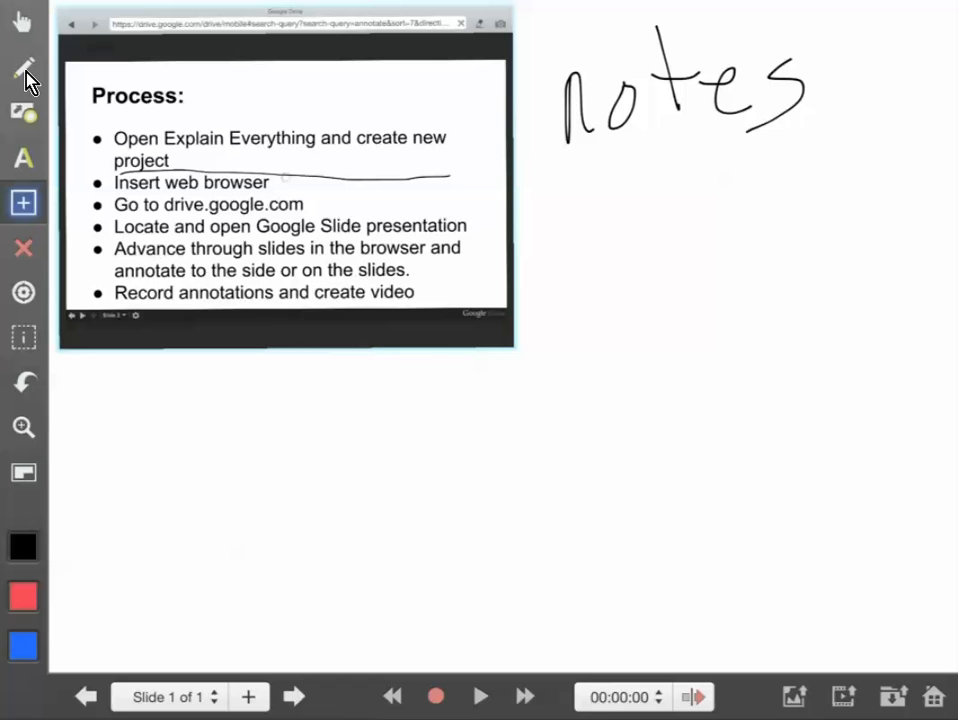